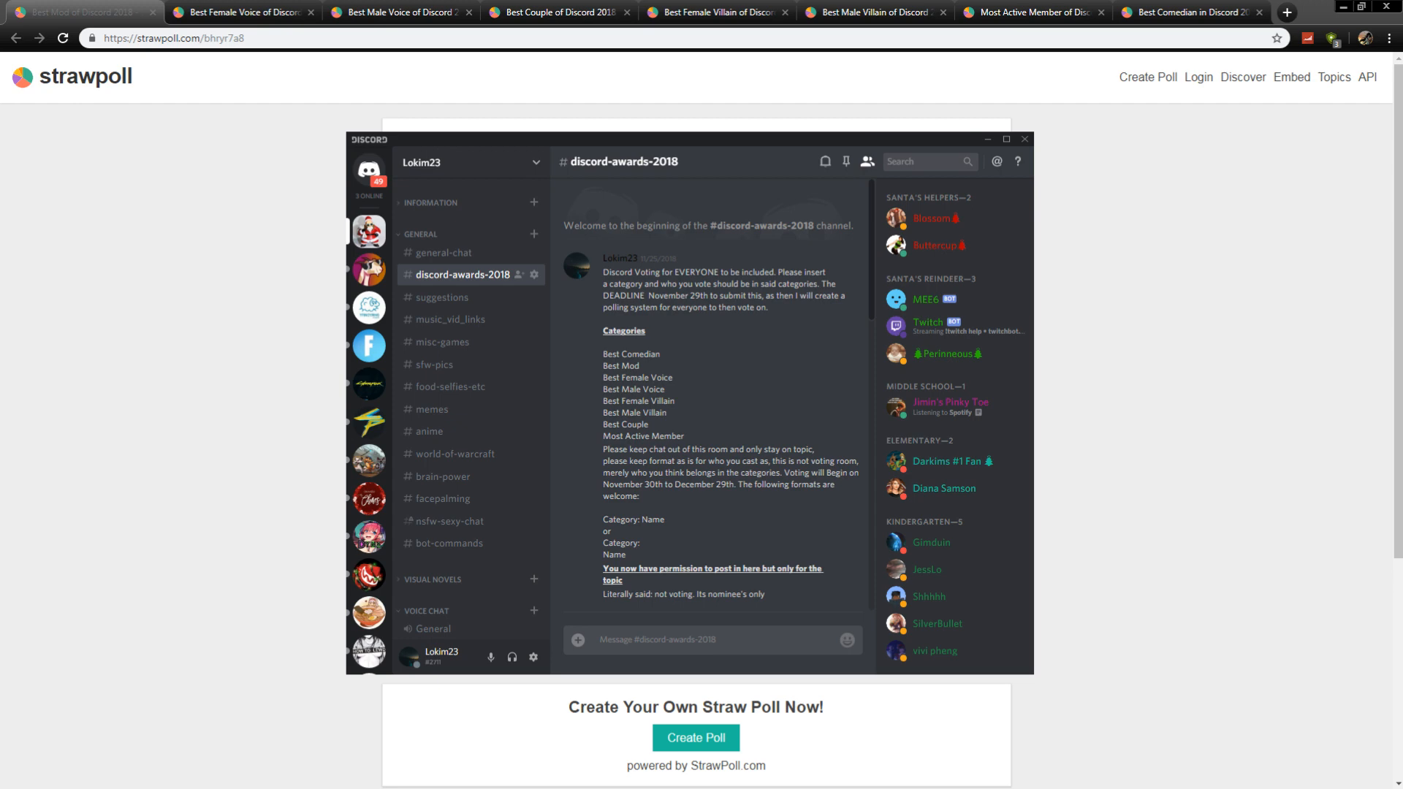
View the Best Mod of Discord 2018 poll, where Lili leads with 9 votes (45%)
left_click(80, 12)
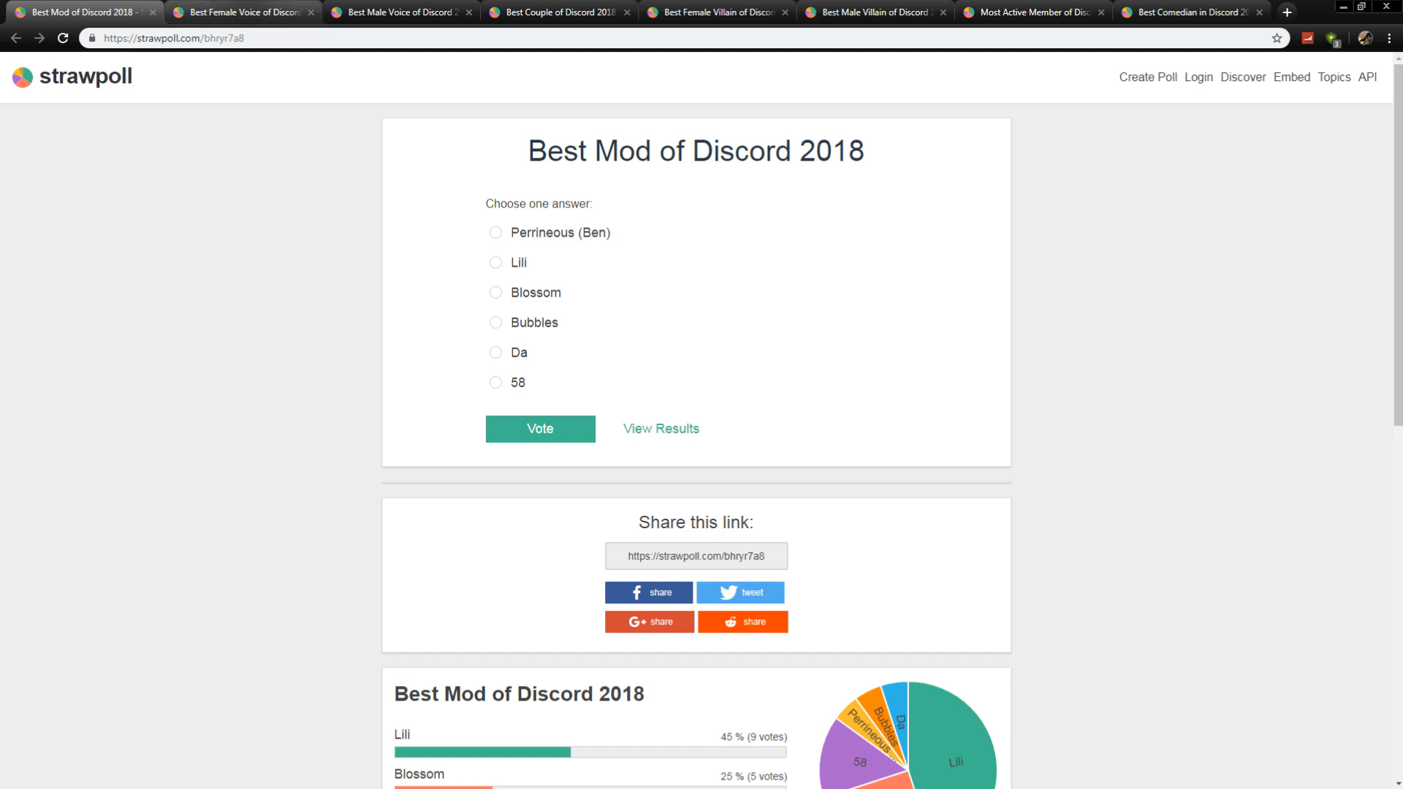
mouse_move(242, 11)
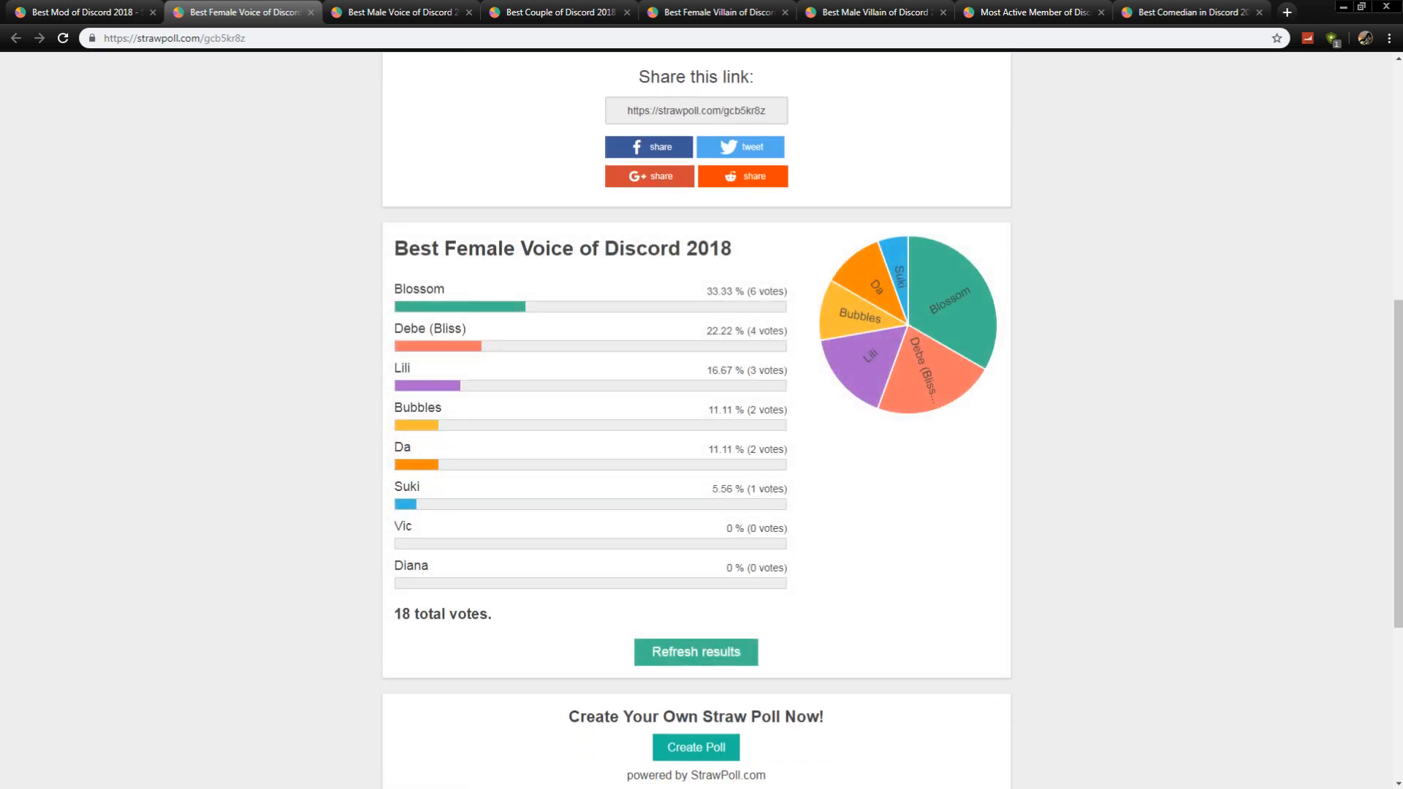
mouse_move(398, 12)
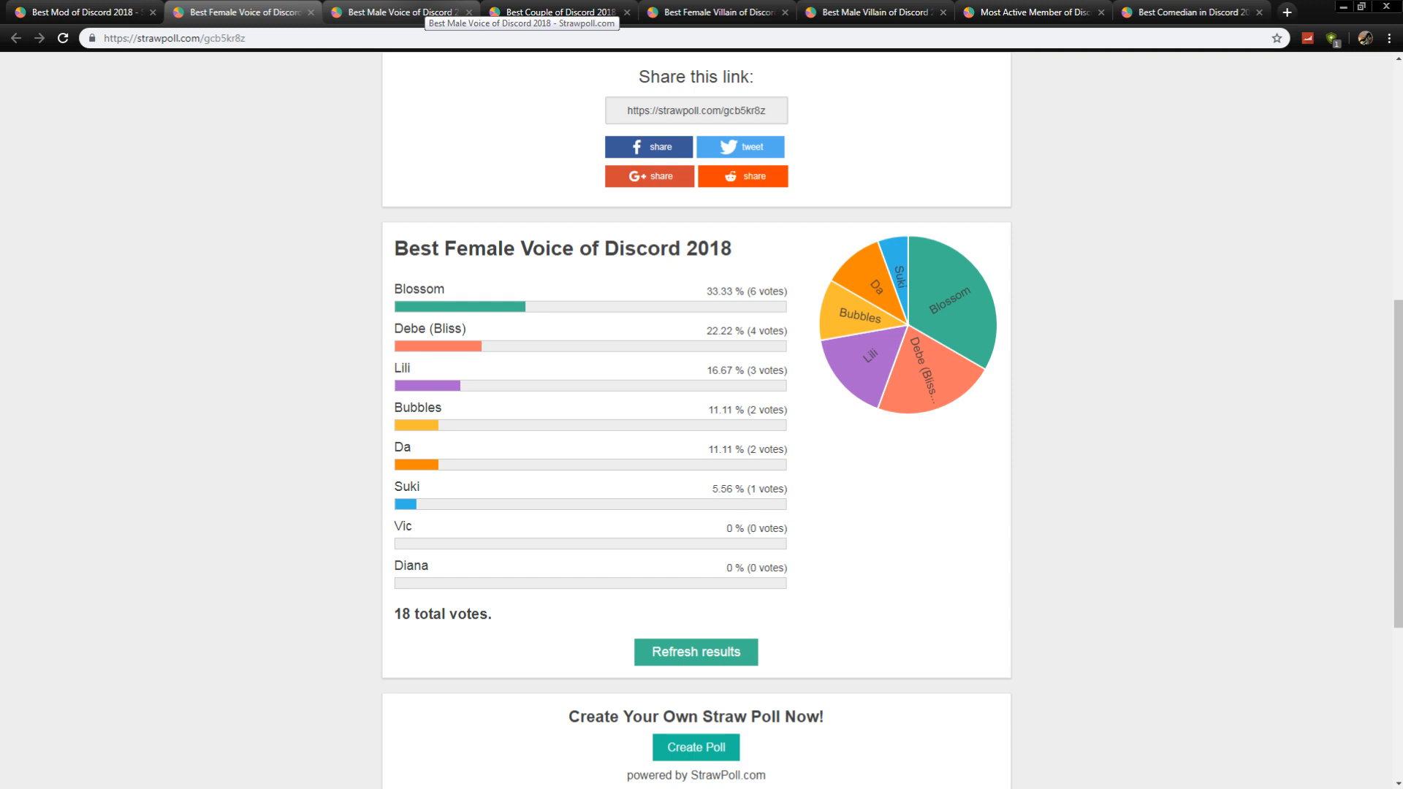
Review the Best Male Voice results showing Perrineous and Roto tied at 5 votes
left_click(397, 12)
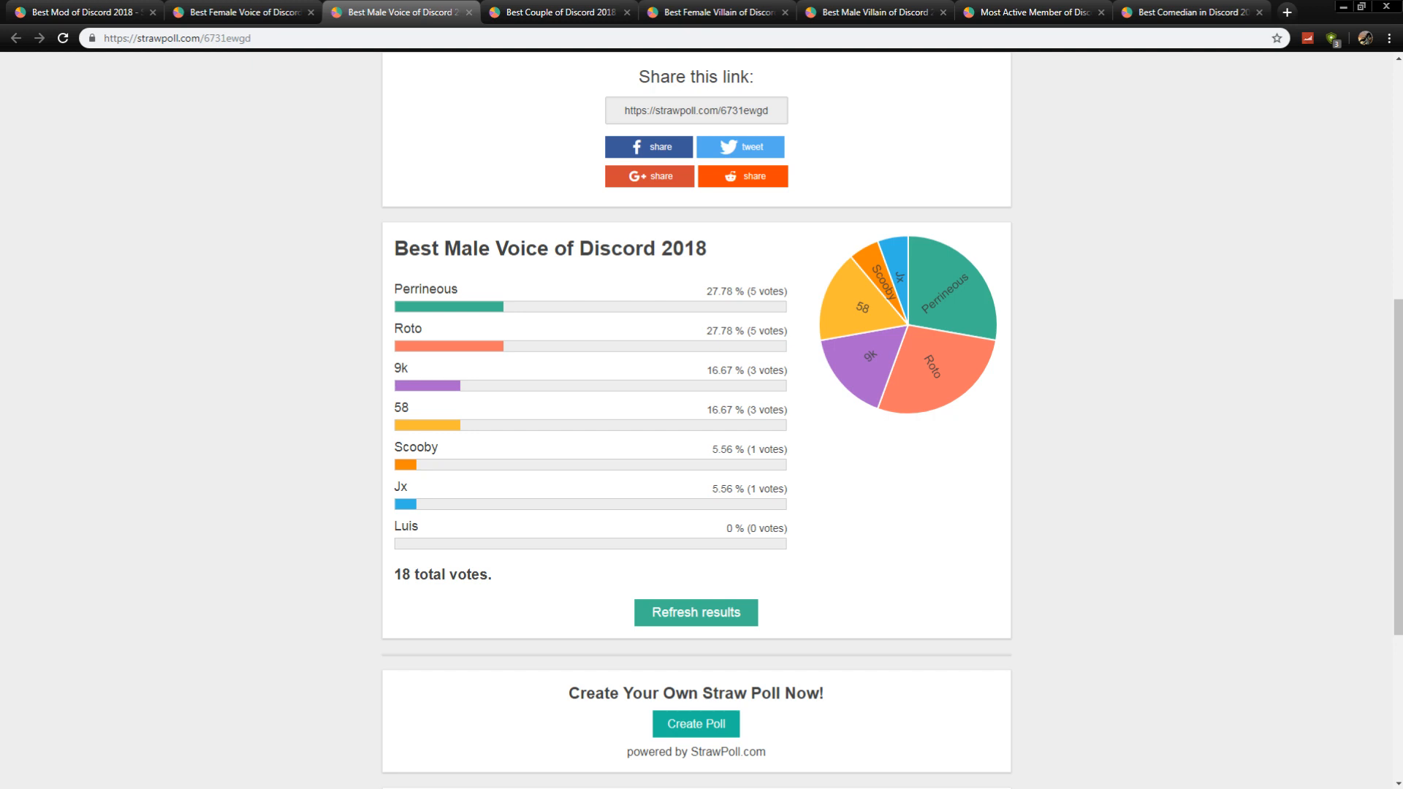
scroll("up", 3)
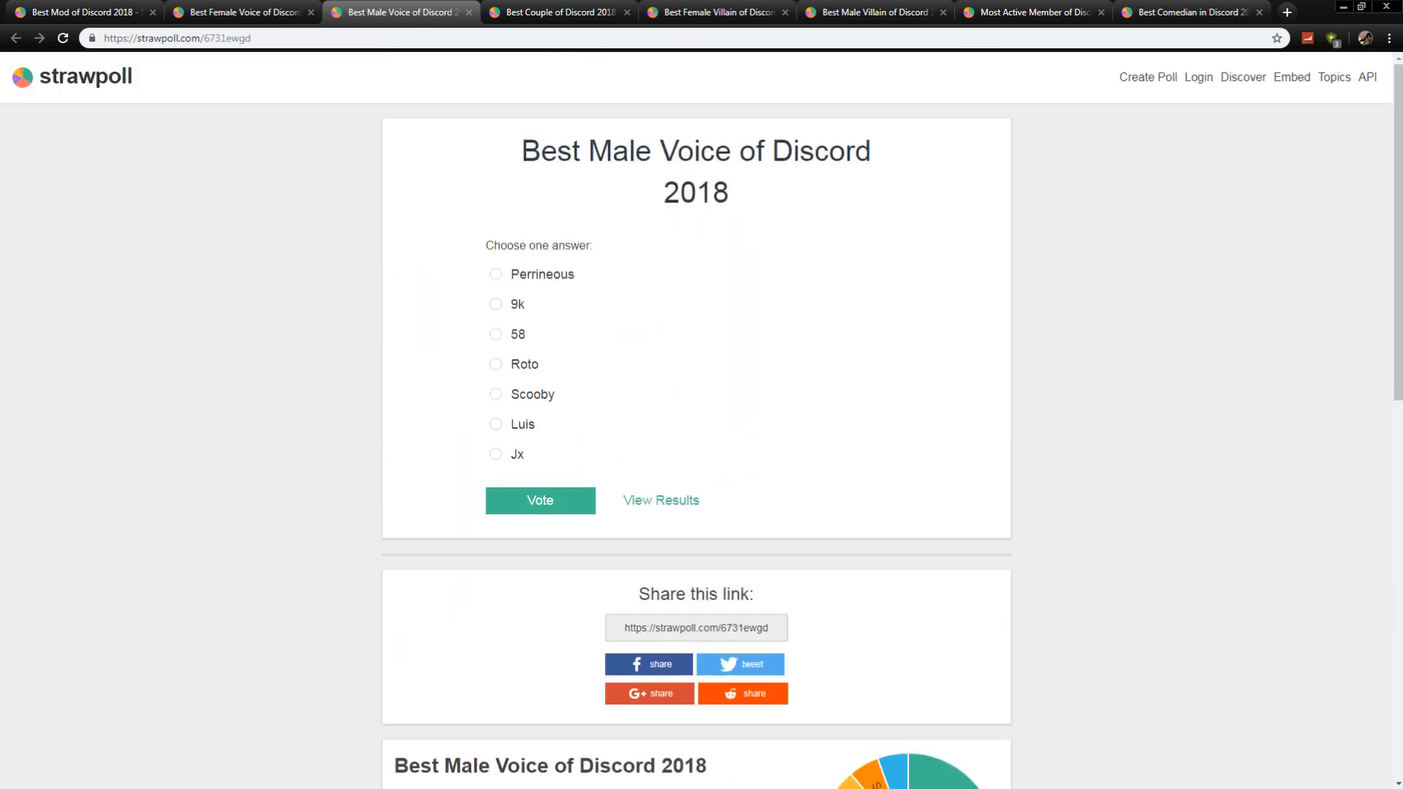
Reveal the Best Couple of Discord 2018 results, led by Debe/Lili
left_click(555, 12)
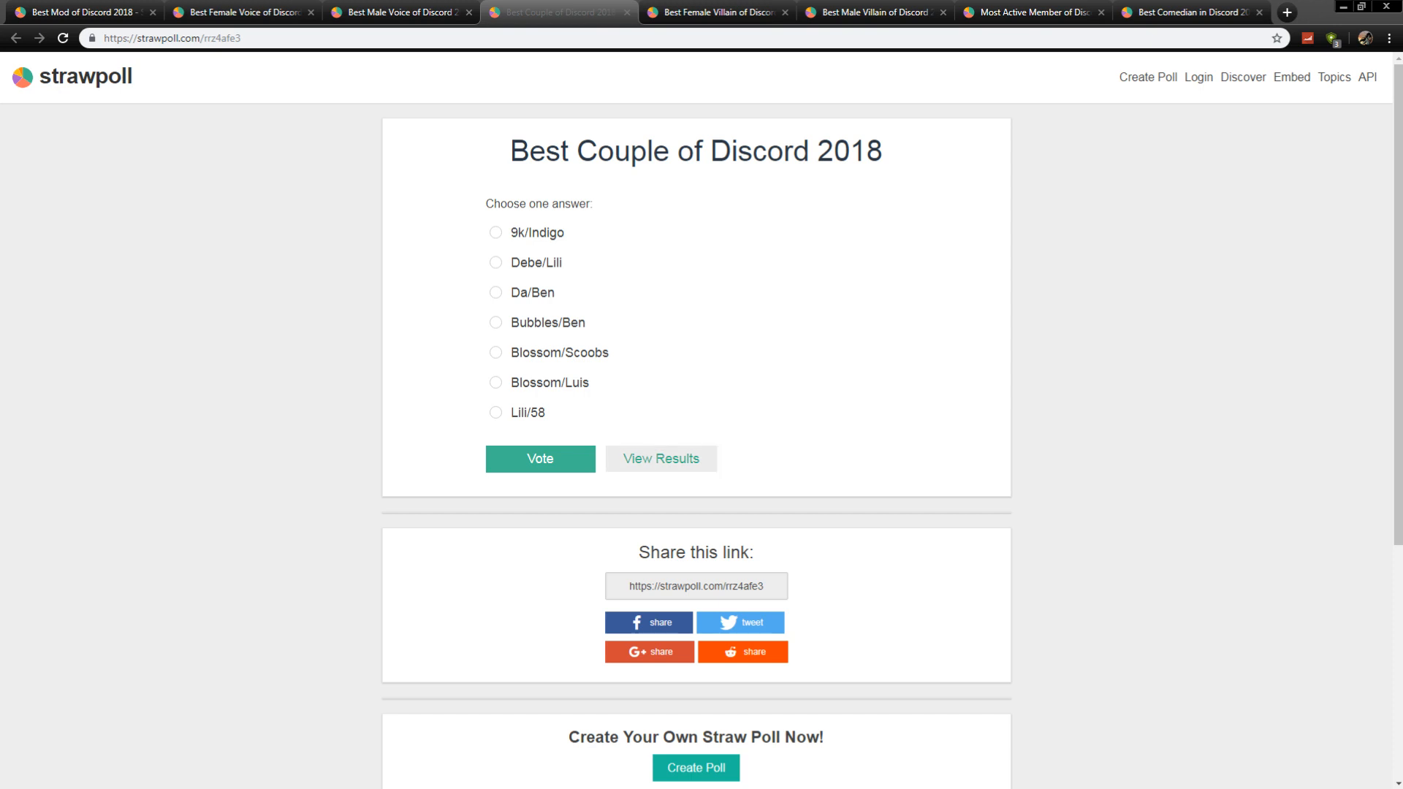
left_click(660, 457)
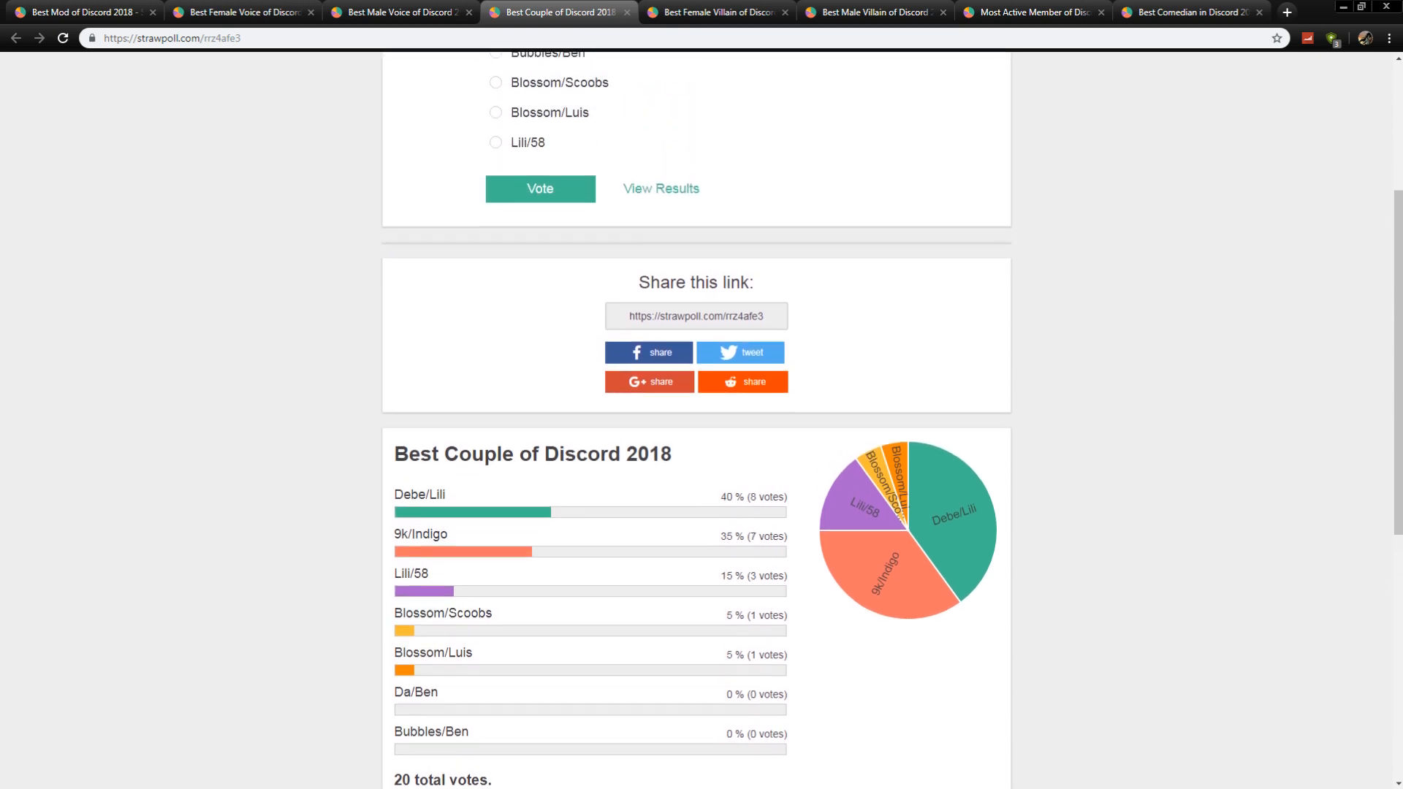
scroll("up", 3)
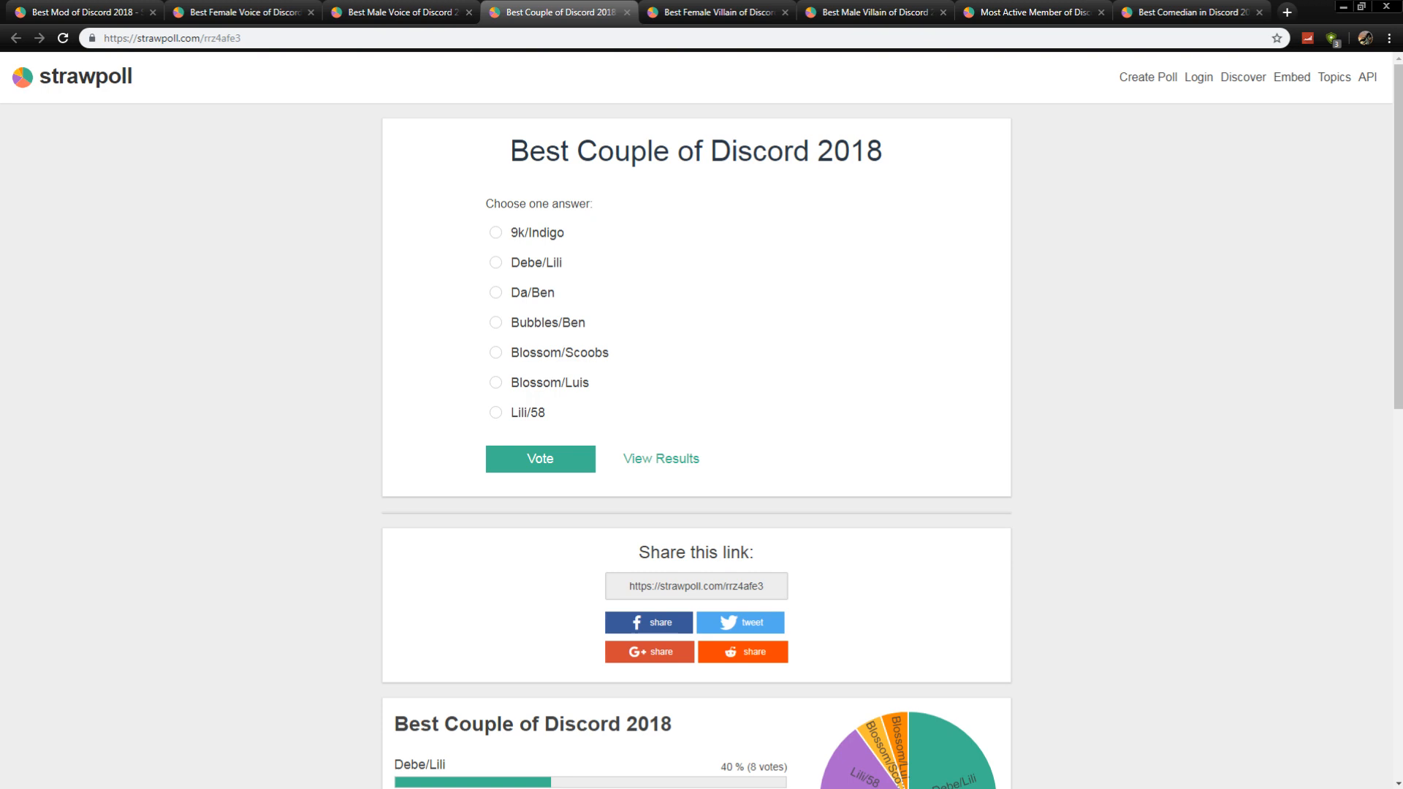
Review the Best Female Villain results, where Da leads with 7 votes
left_click(714, 11)
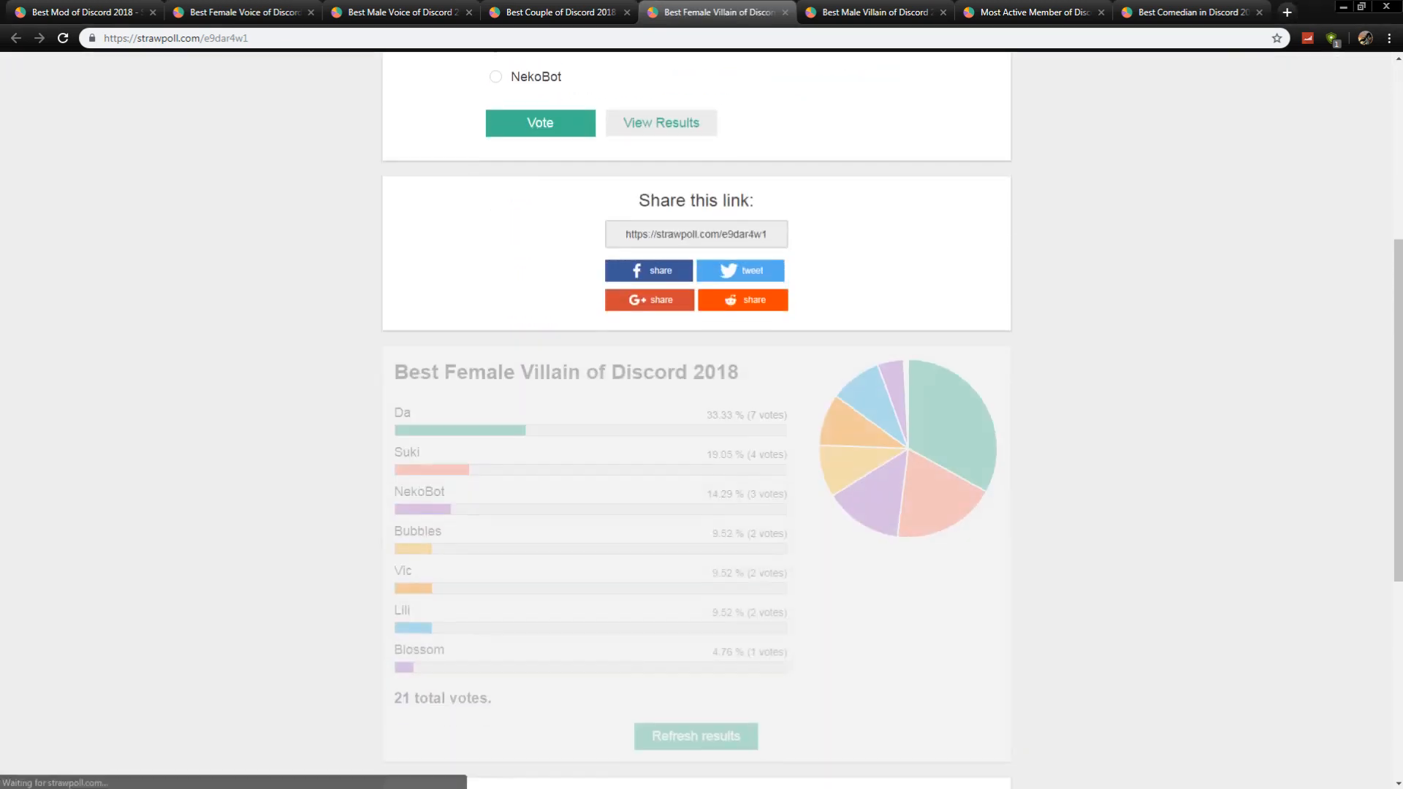
scroll("down", 3)
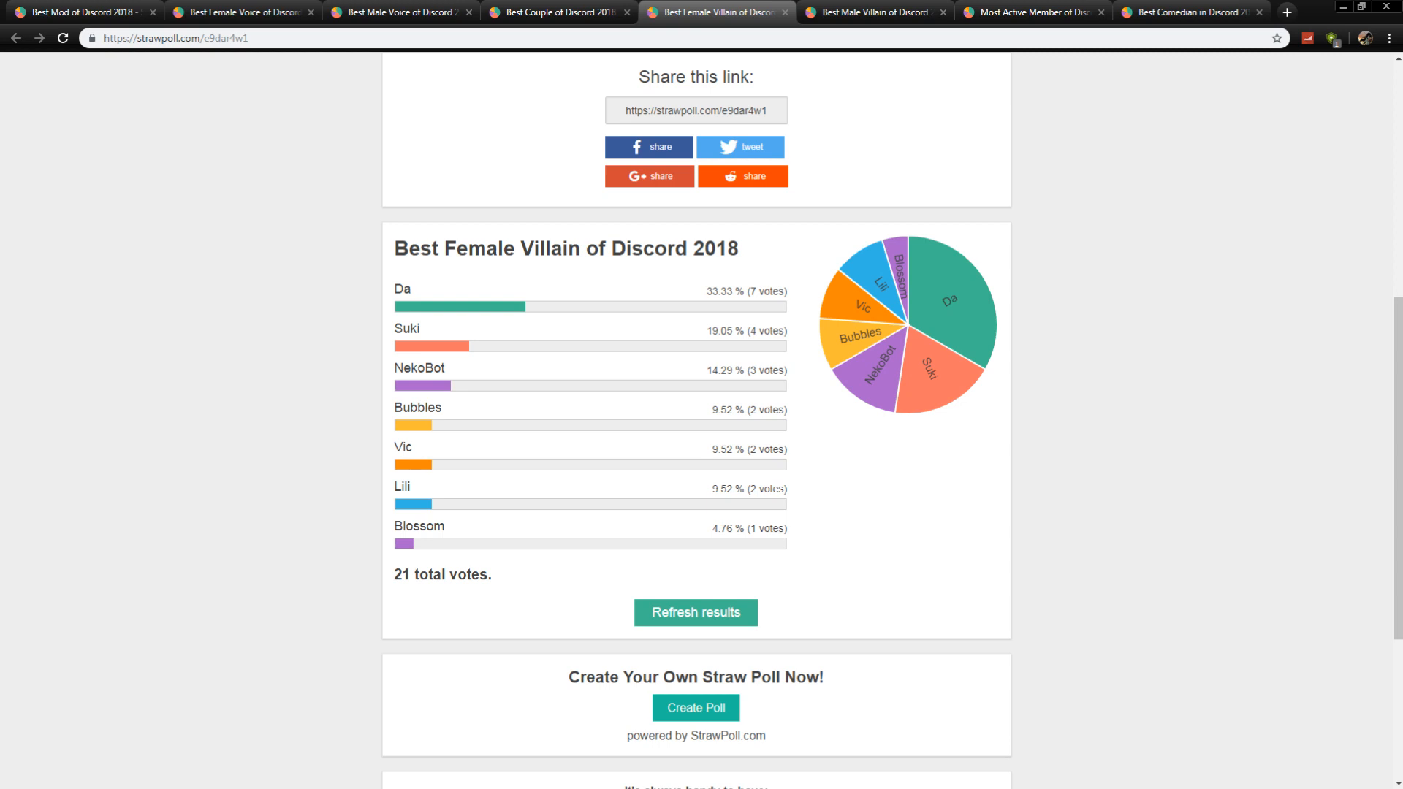
scroll("up", 3)
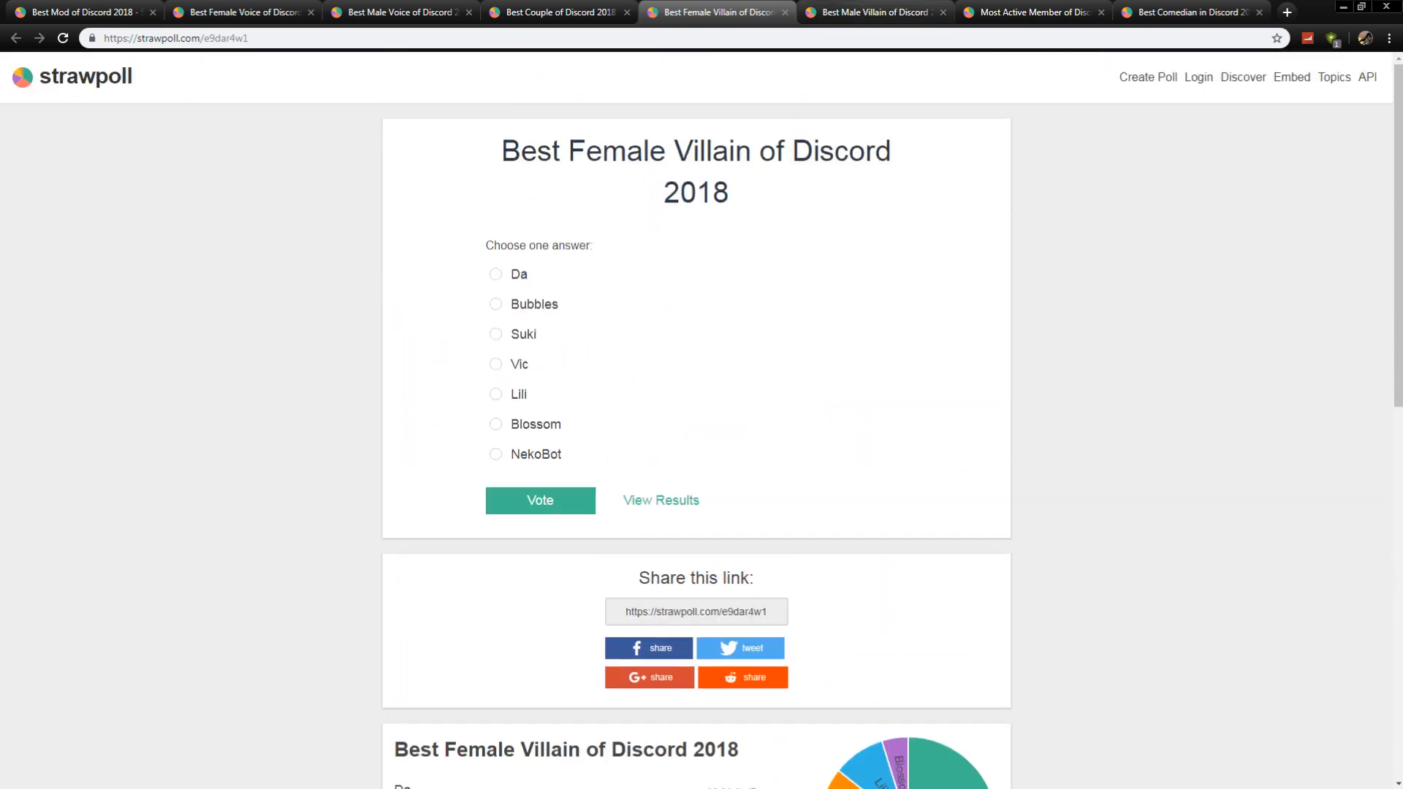
Review the Best Male Villain results with Perrineous (Ben) and 58 tied at 6 of 22 votes
left_click(874, 12)
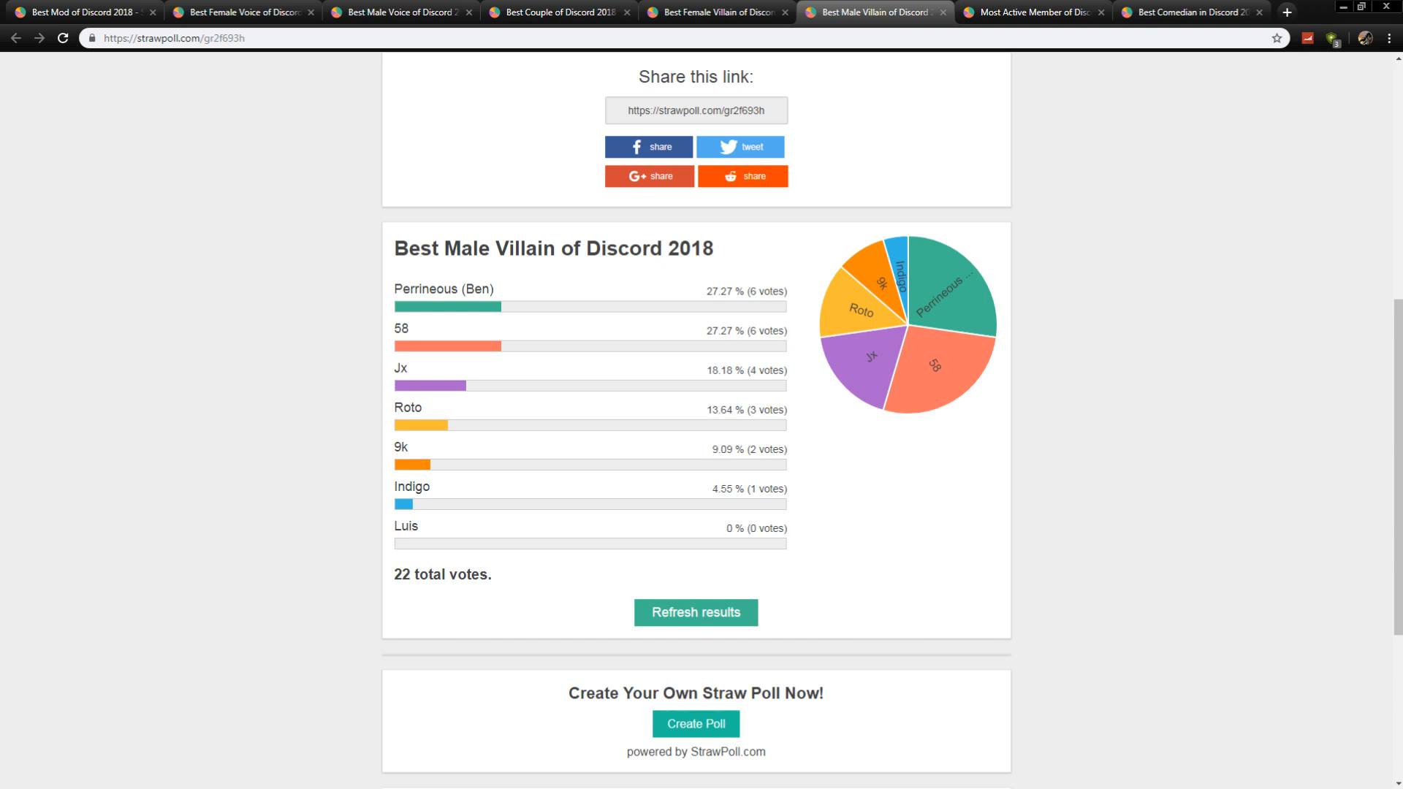
scroll("up", 3)
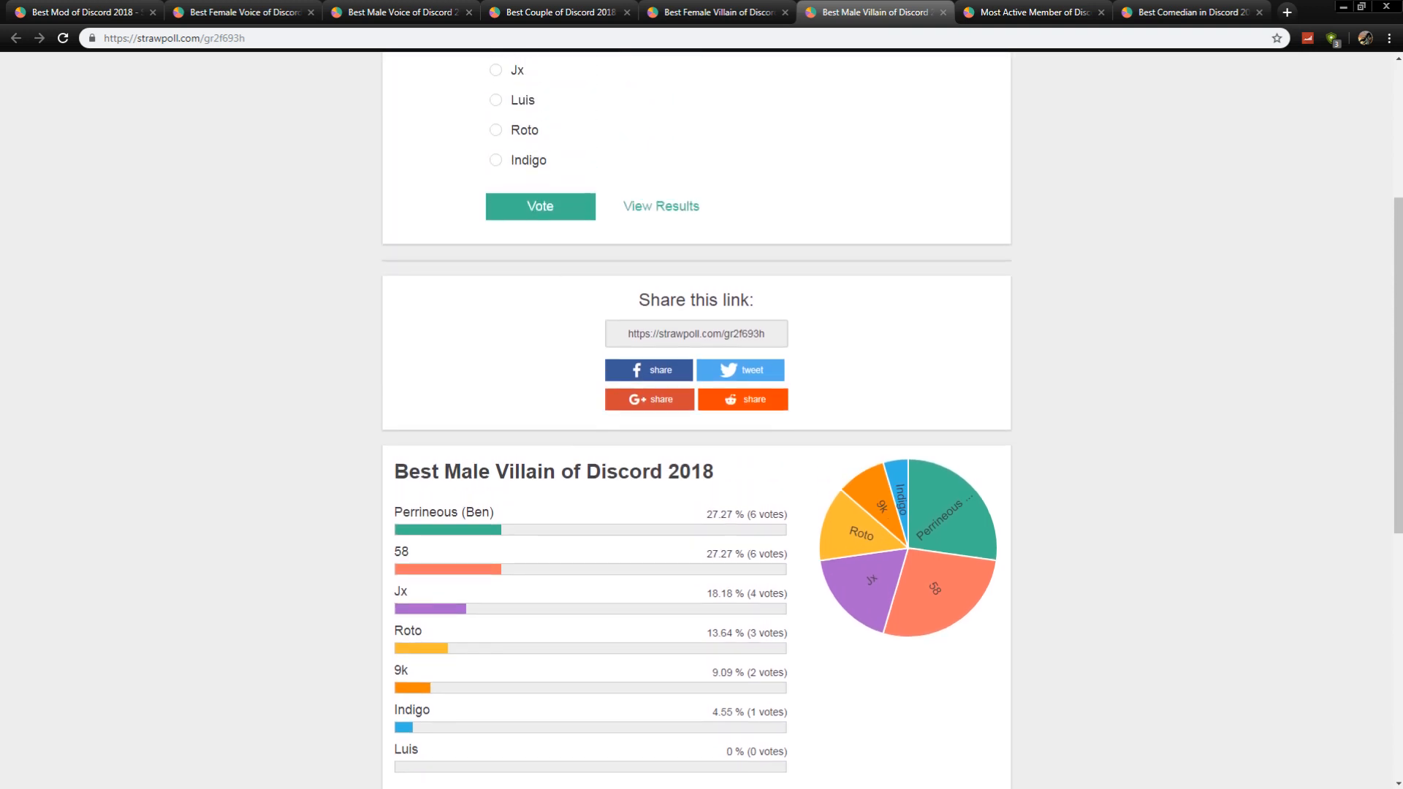
scroll("up", 3)
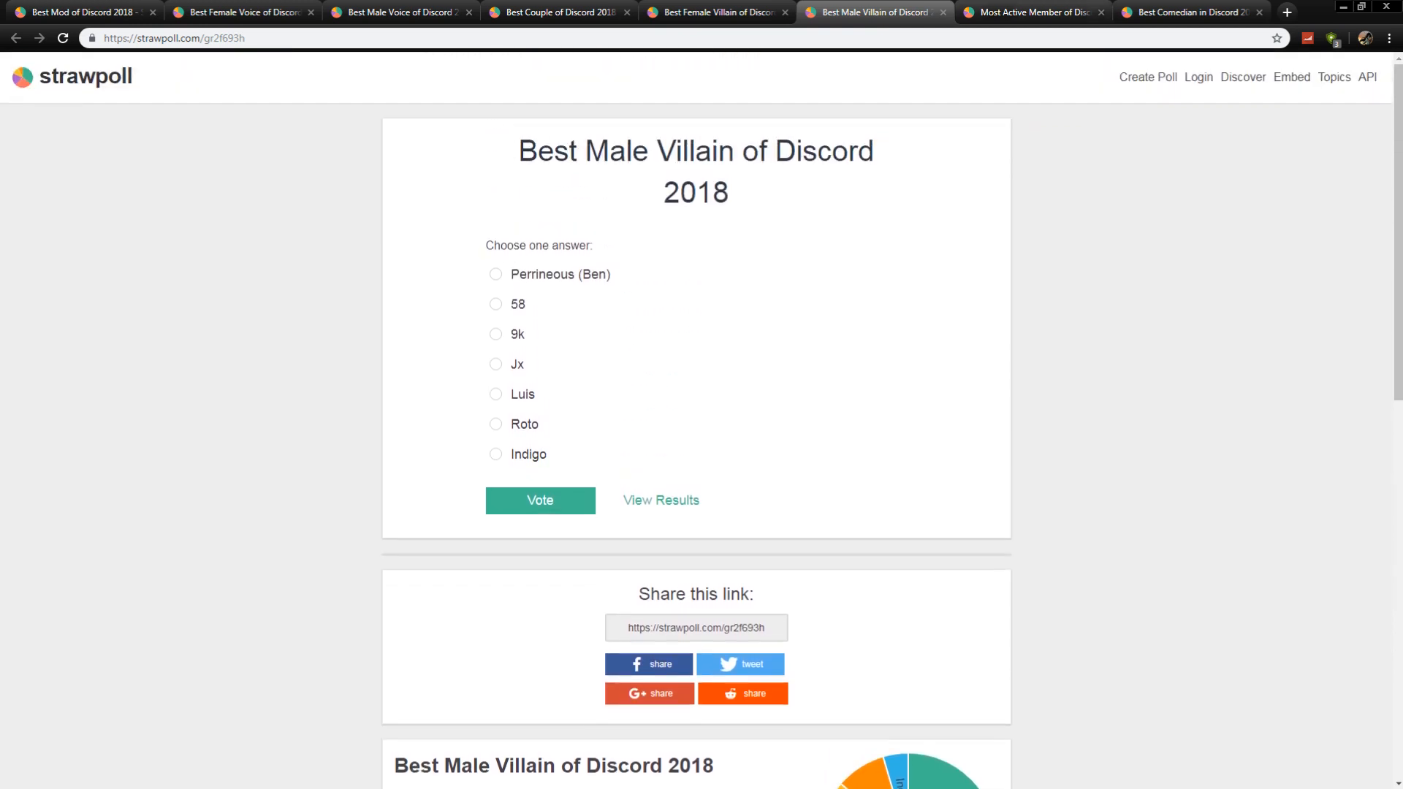
Bring up the Most Active Member results chart, led by Da with 7 votes (41%)
left_click(1030, 12)
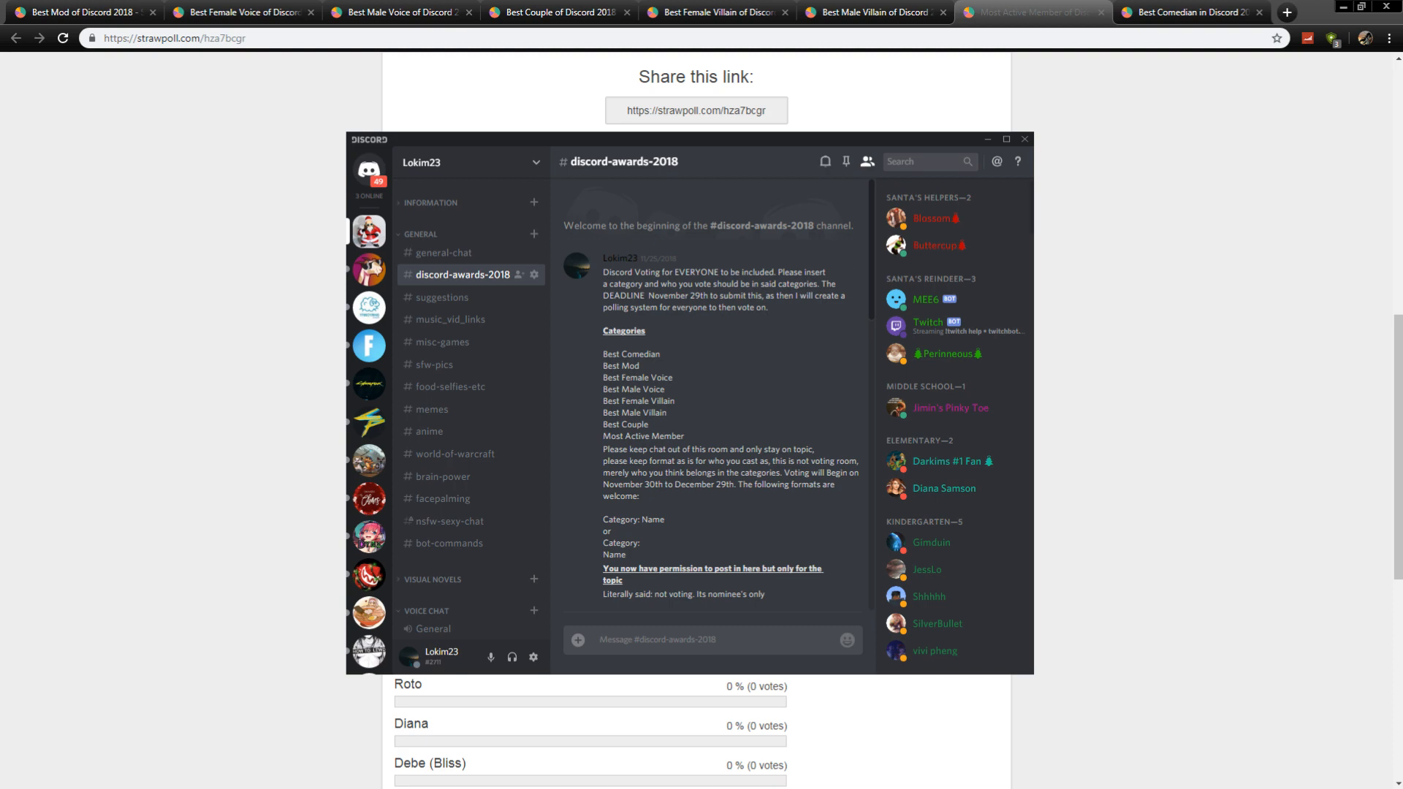
left_click(1023, 139)
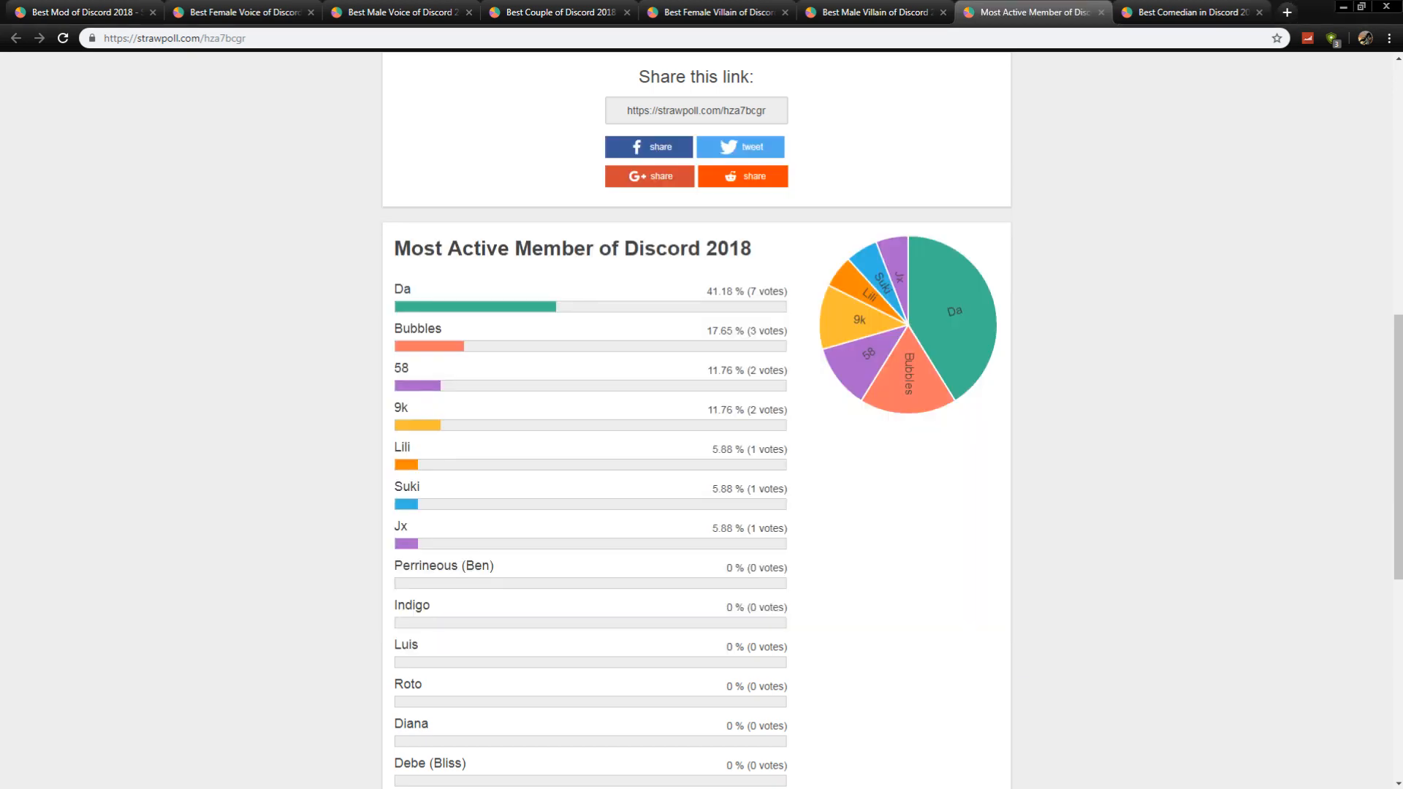
mouse_move(1189, 12)
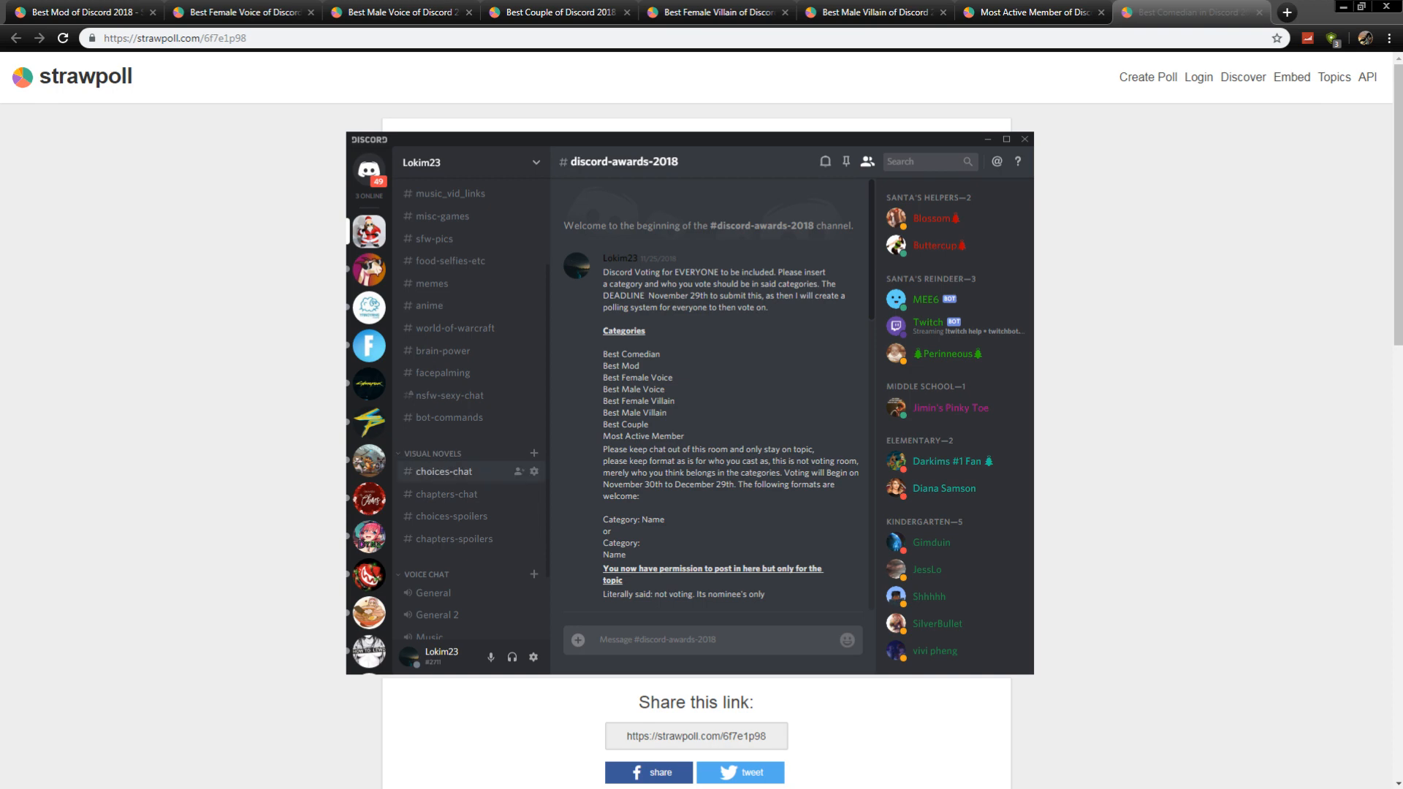
Load the Best Comedian in Discord 2018 poll page from the last tab
left_click(450, 515)
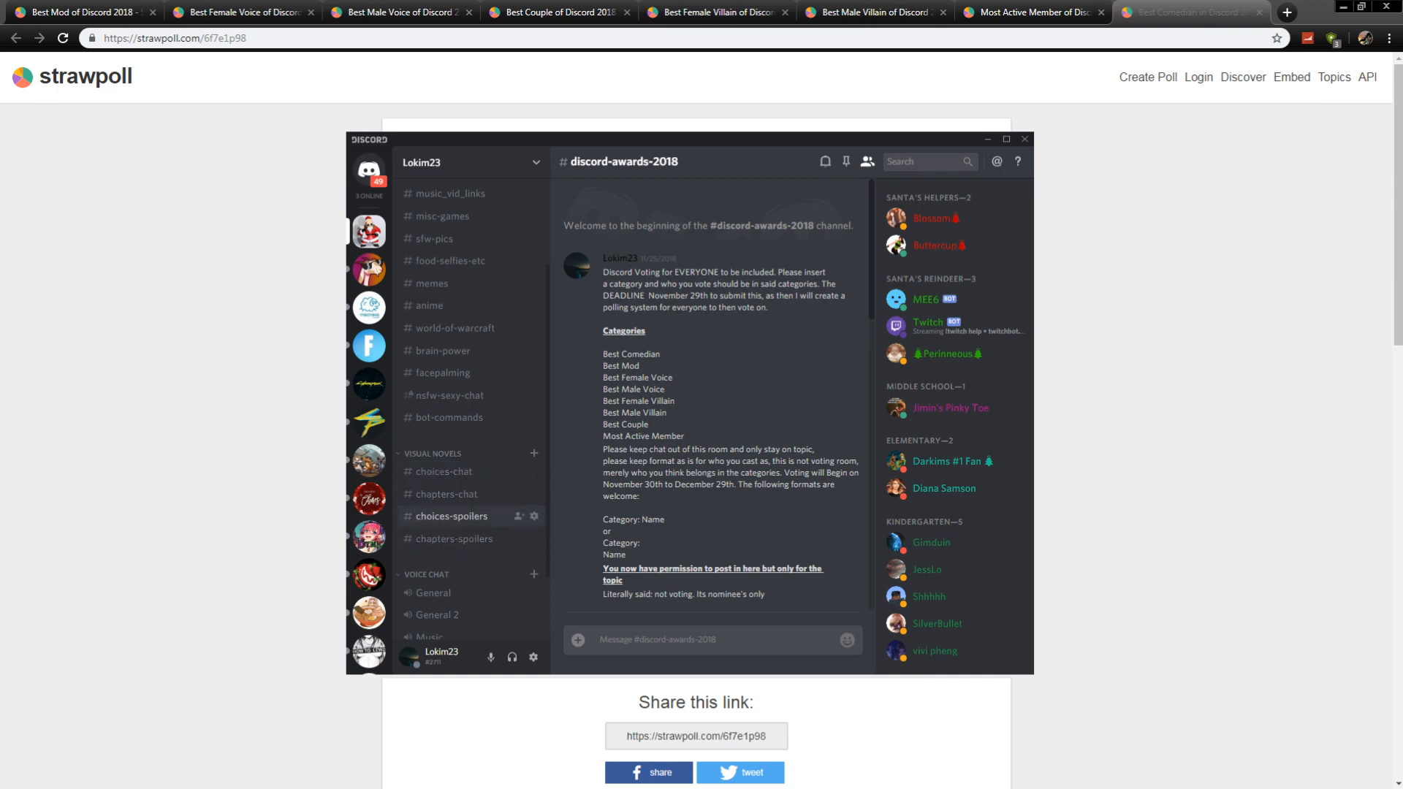